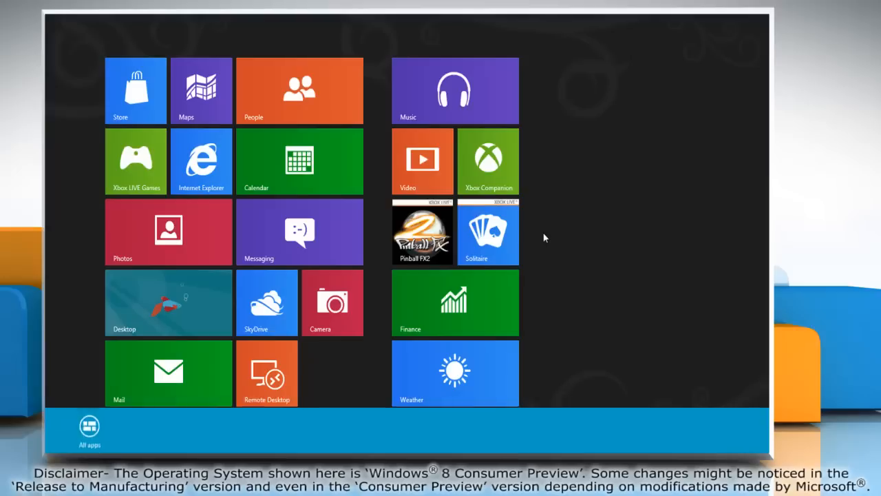
pyautogui.moveTo(413, 306)
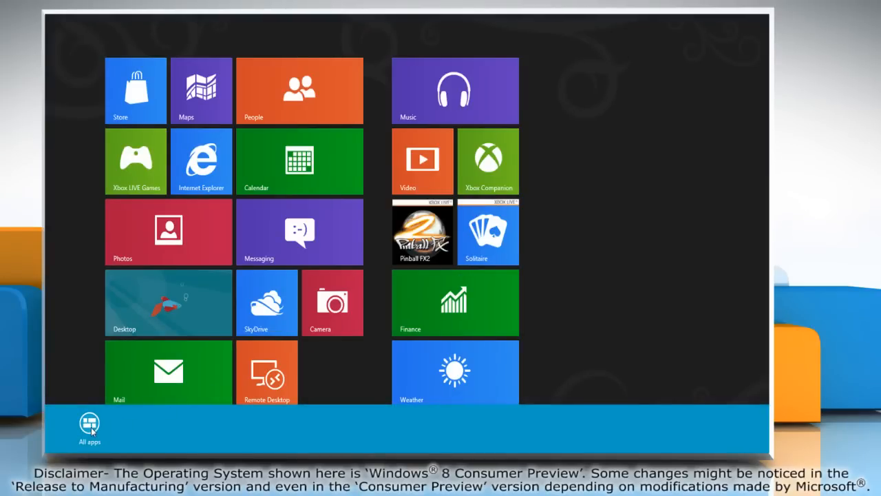
# Show the All apps list from the Start screen.
pyautogui.click(88, 425)
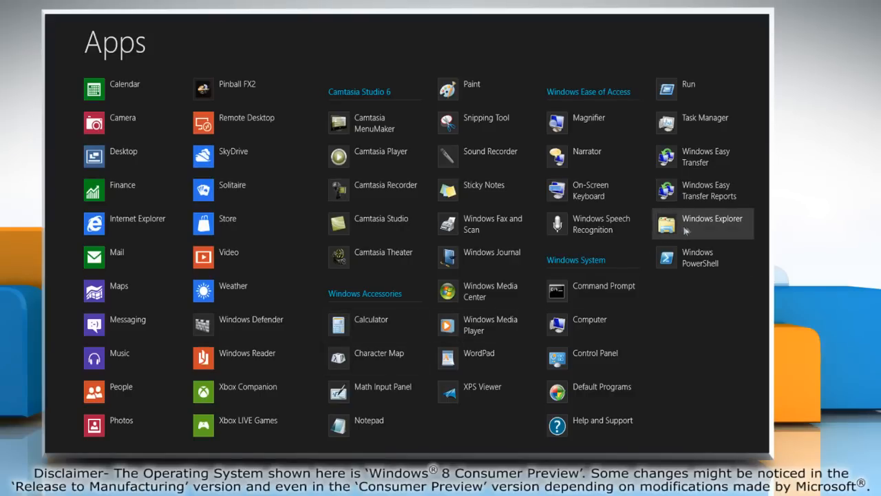
# Launch Windows Explorer at Libraries and expand the View tab's Options choices.
pyautogui.click(711, 223)
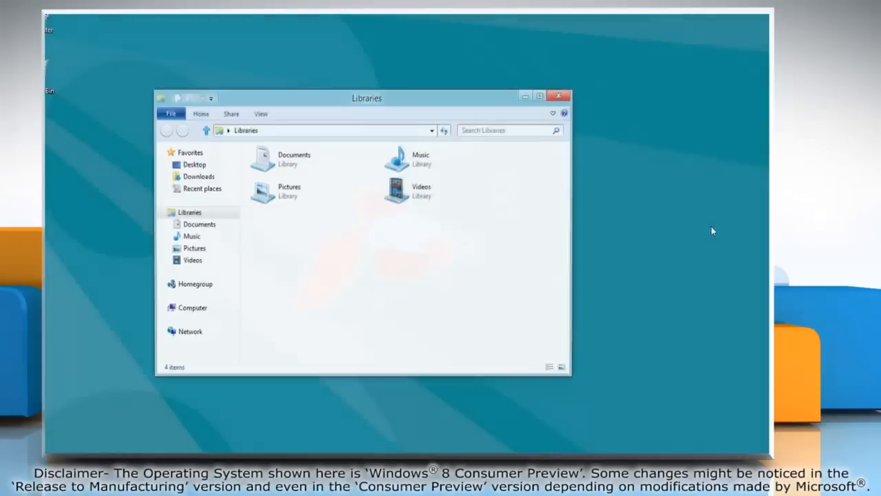
pyautogui.click(264, 102)
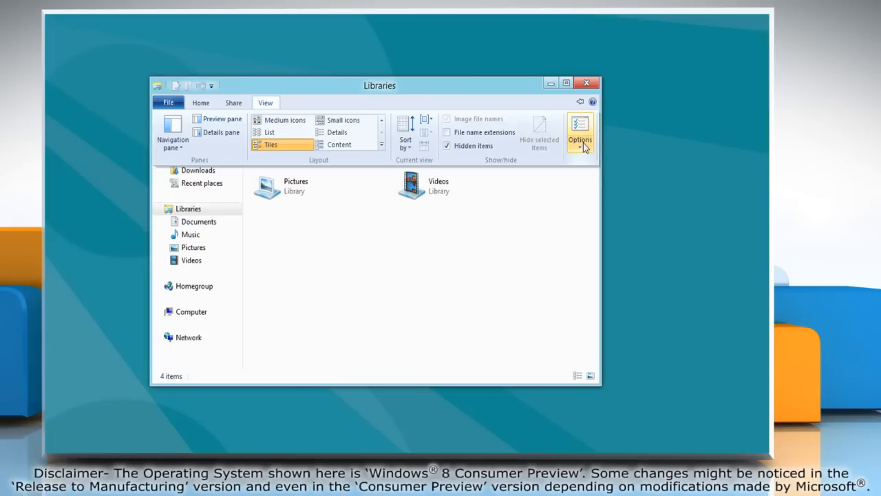
pyautogui.click(581, 131)
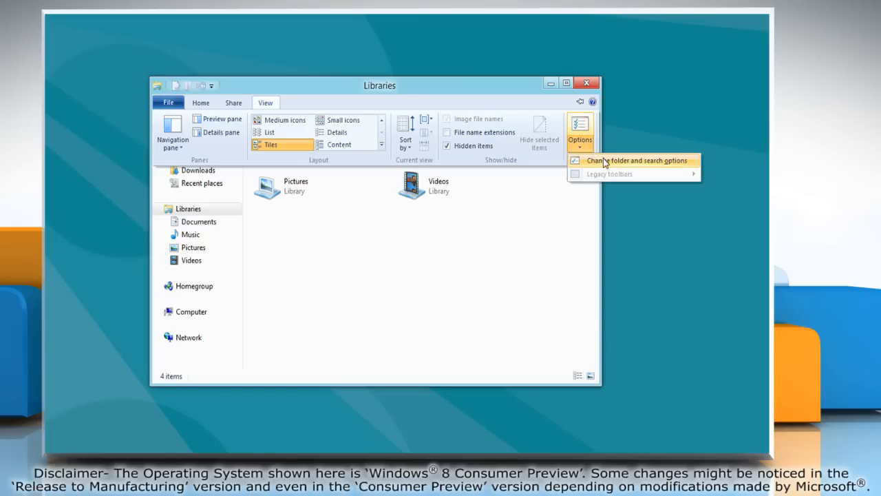
# Set Folder Options to single-click opening with icon titles underlined only on hover, and confirm.
pyautogui.click(638, 160)
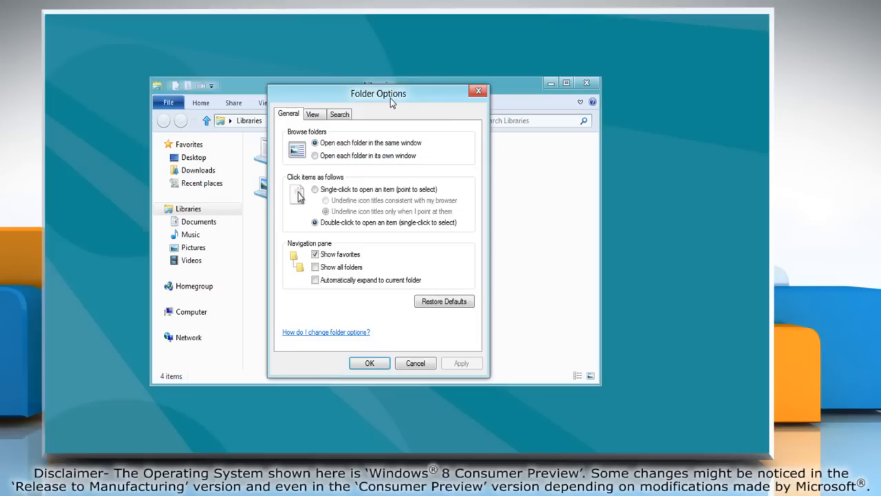
pyautogui.moveTo(389, 169)
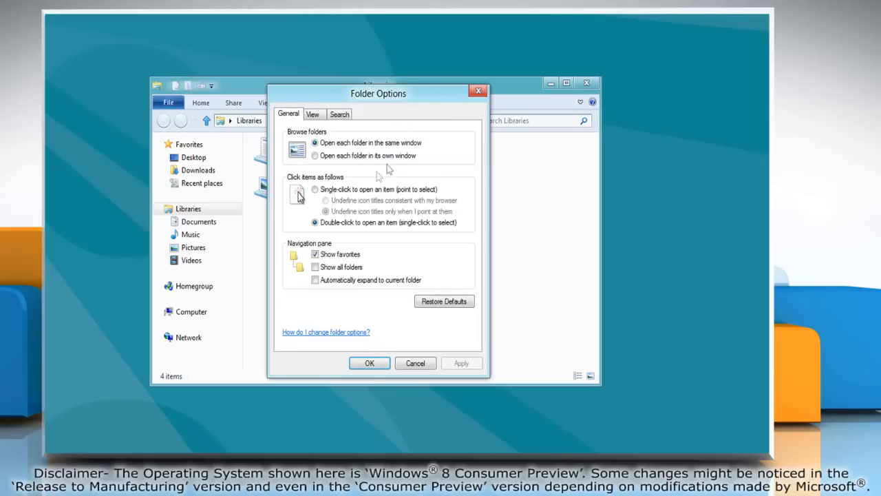
pyautogui.click(314, 189)
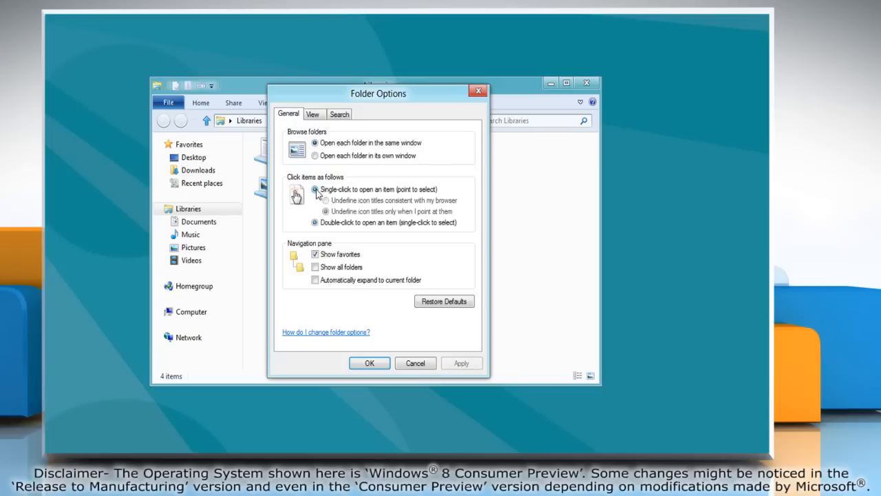
pyautogui.click(315, 212)
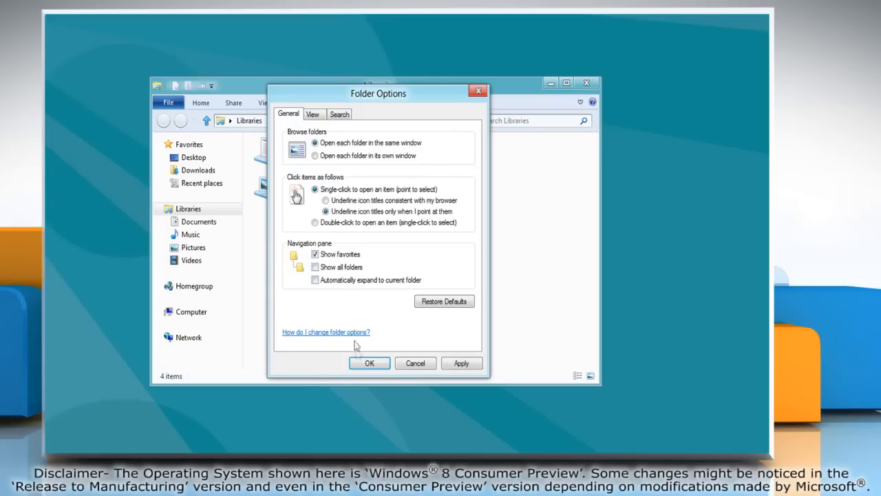
pyautogui.click(369, 363)
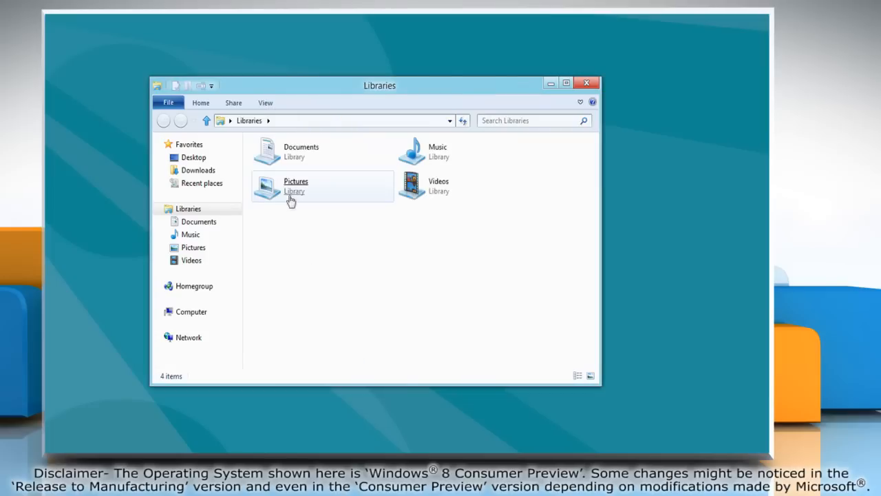
# Open the Pictures library with the new single-click behaviour in effect.
pyautogui.doubleClick(294, 186)
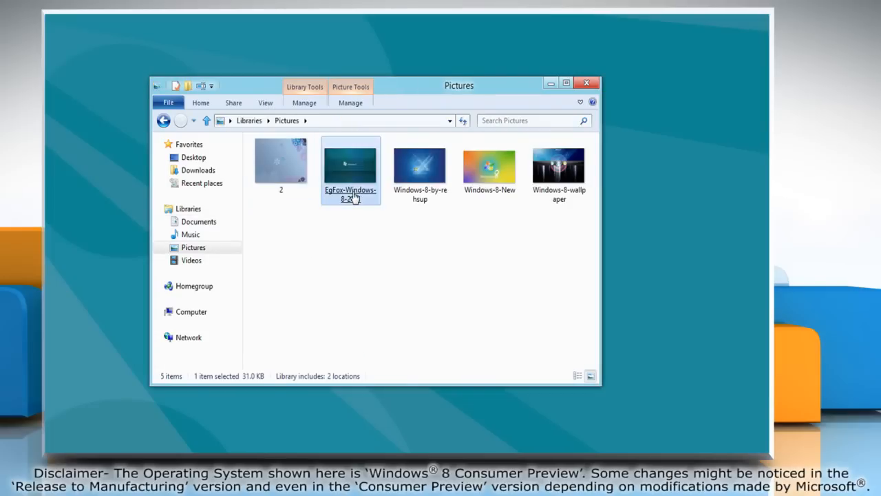